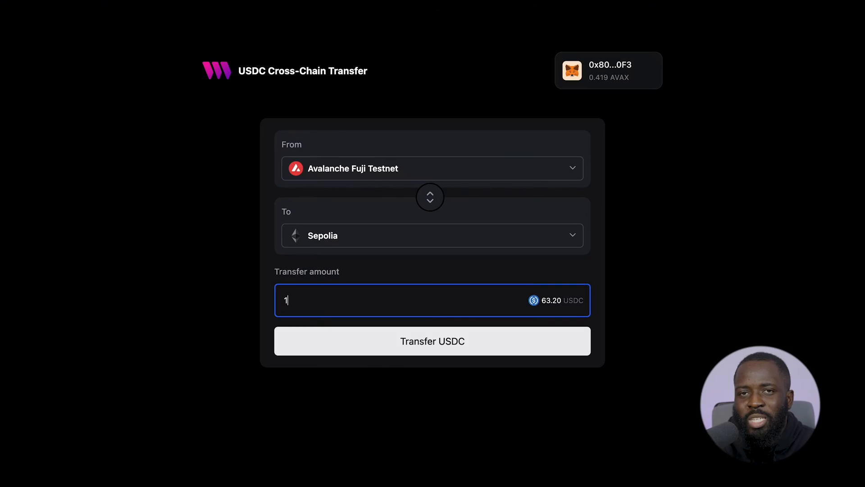
- Send 10 USDC from Avalanche Fuji to Sepolia, approving the spending cap, switching network and confirming the mint
{"action": "left_click", "coordinate": [432, 341]}
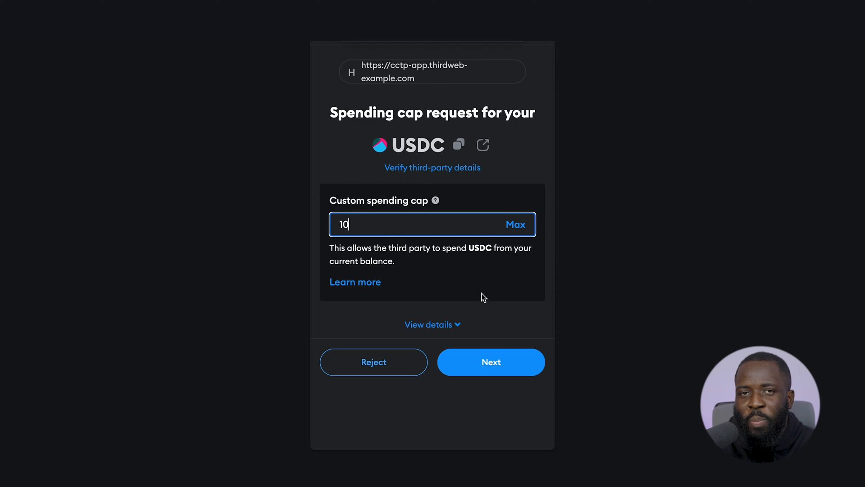
{"action": "left_click", "coordinate": [490, 361]}
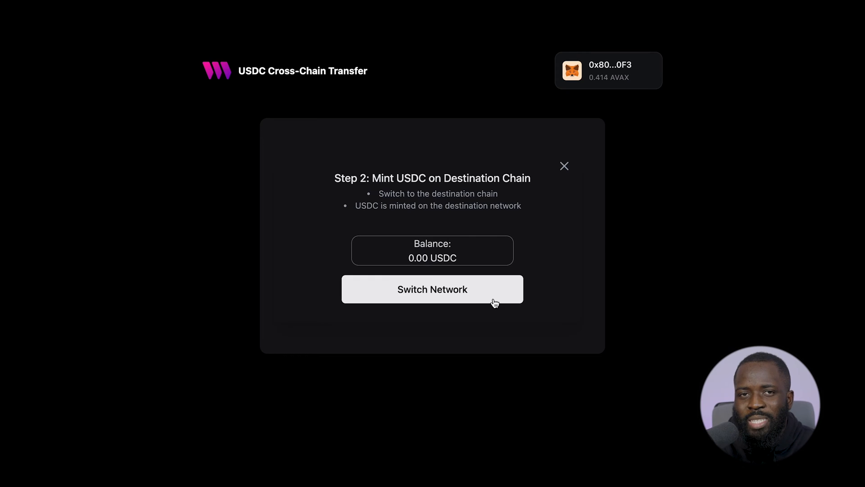
{"action": "left_click", "coordinate": [433, 289]}
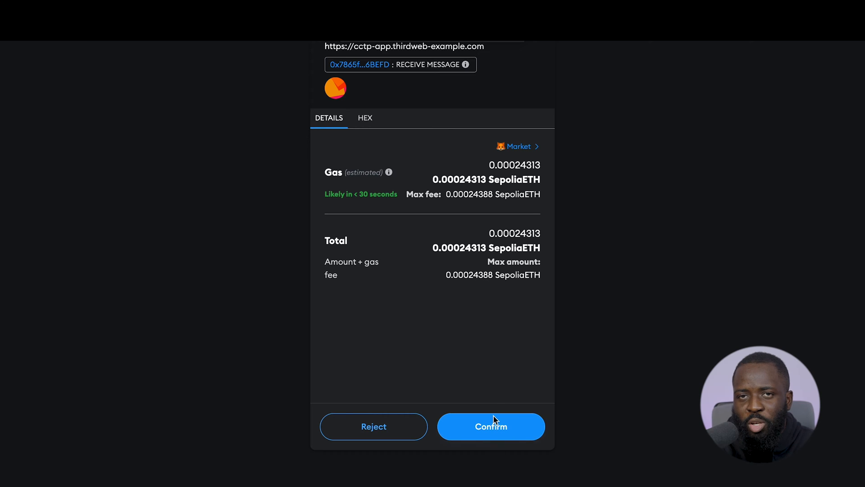
{"action": "left_click", "coordinate": [490, 426]}
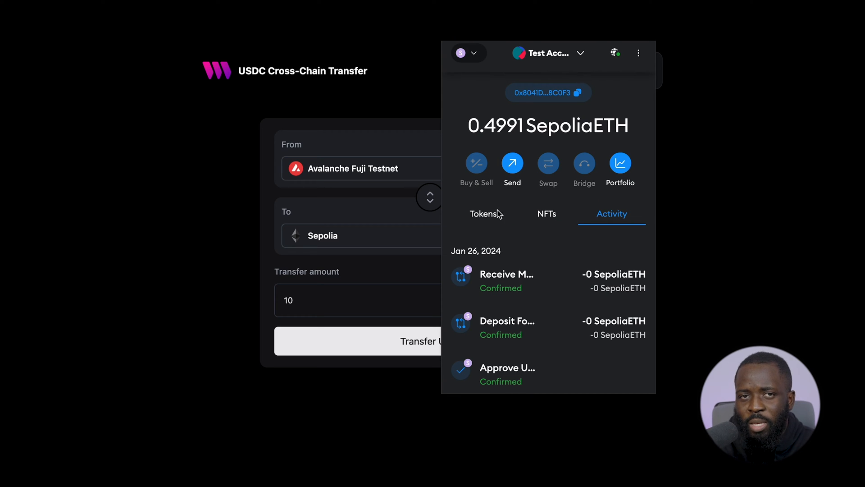
- View the Sepolia account's Tokens list showing 10 USDC alongside SepoliaETH
{"action": "left_click", "coordinate": [483, 214]}
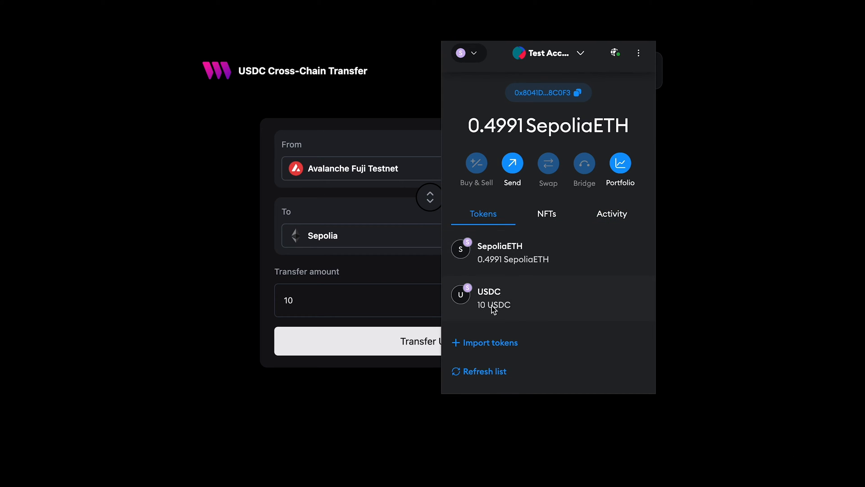